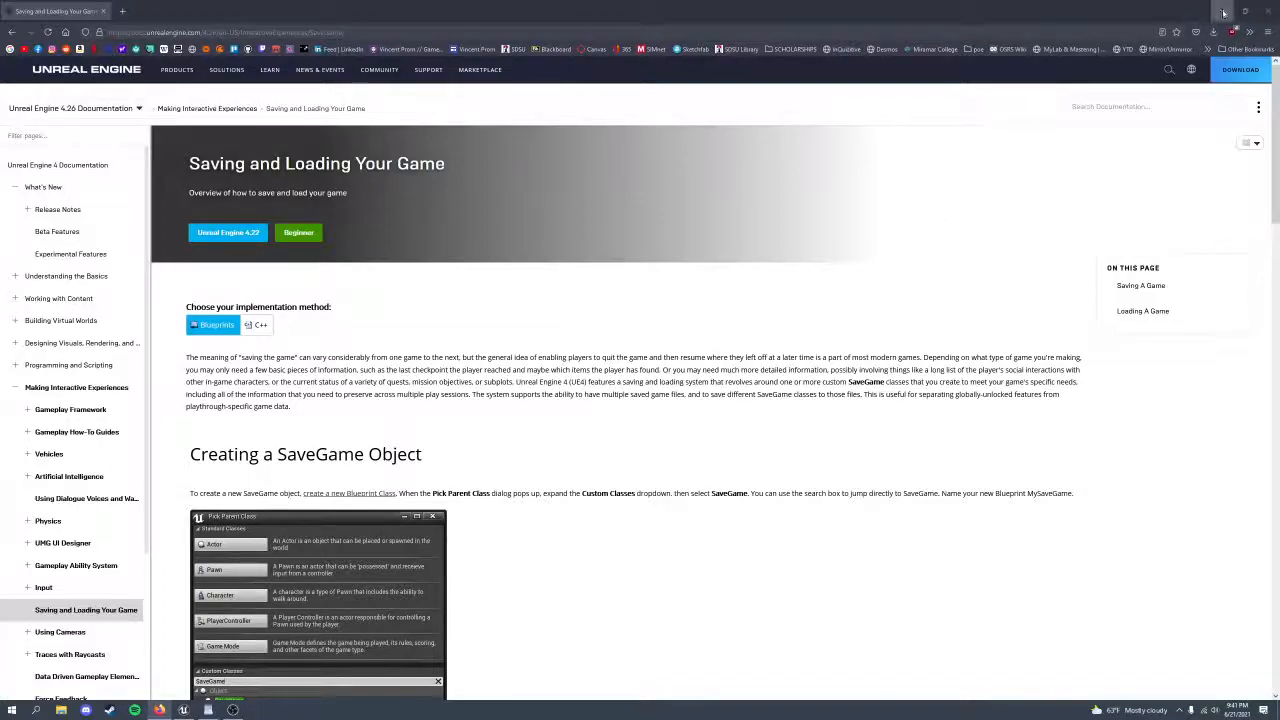
Step: Switch from the Firefox save/load docs to the SaveVariablesExample Unreal Editor
{"action": "left_click", "coordinate": [183, 709]}
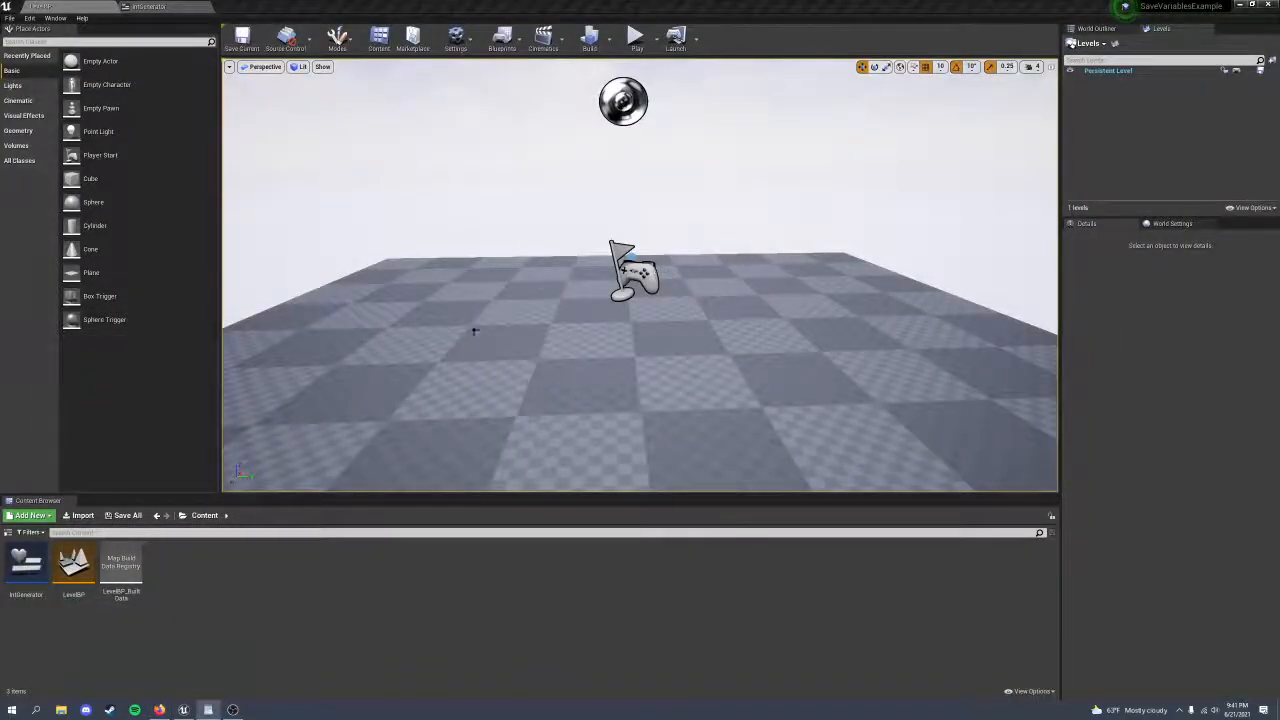
{"action": "mouse_move", "coordinate": [26, 563]}
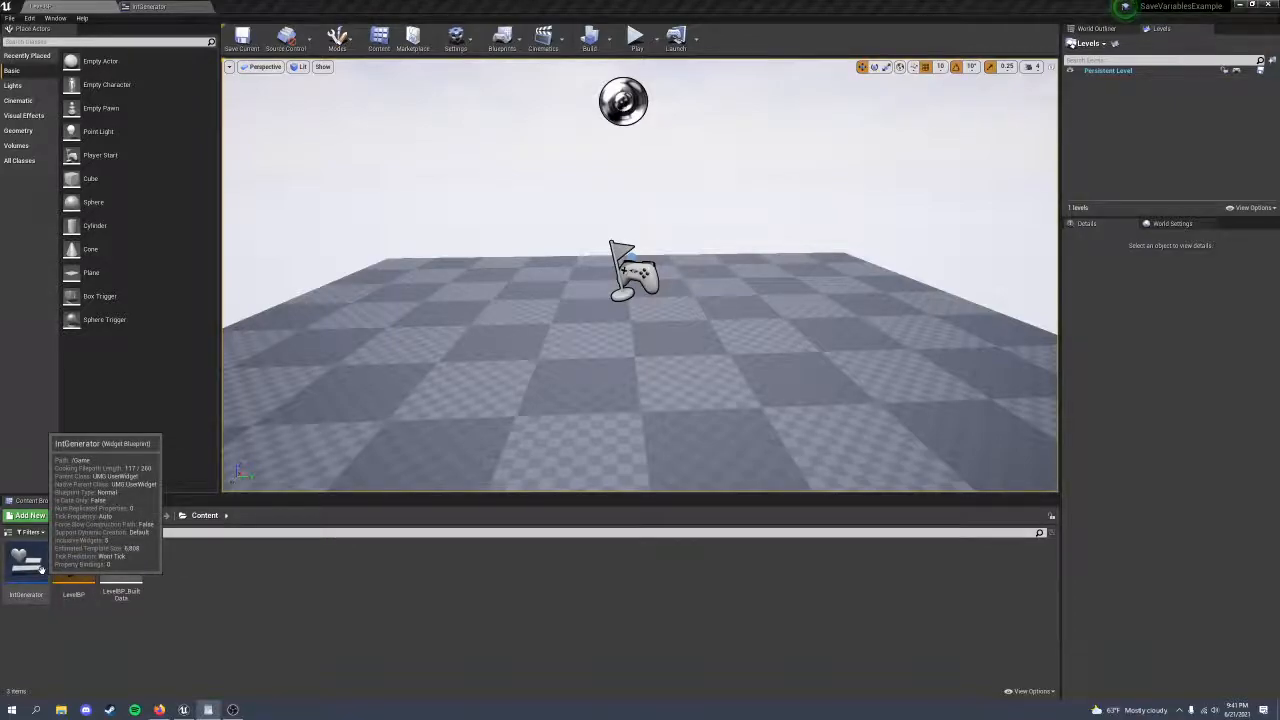
{"action": "double_click", "coordinate": [25, 560]}
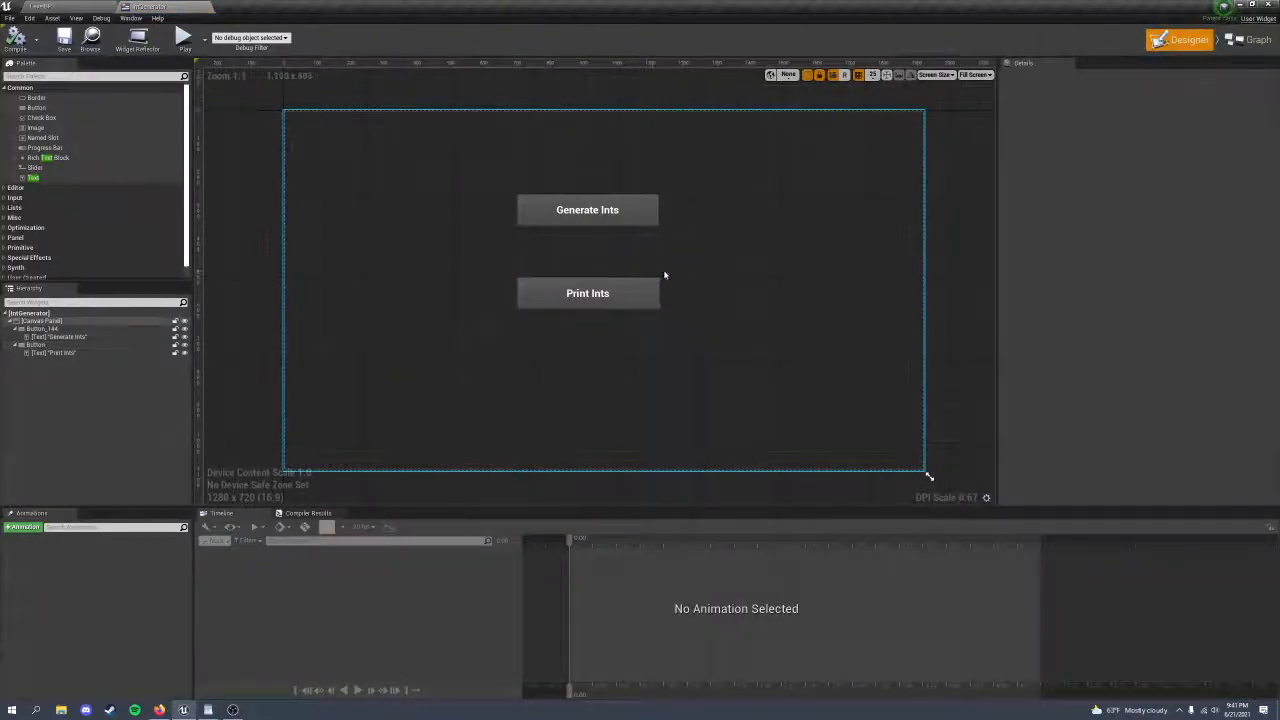
{"action": "left_click", "coordinate": [1257, 39]}
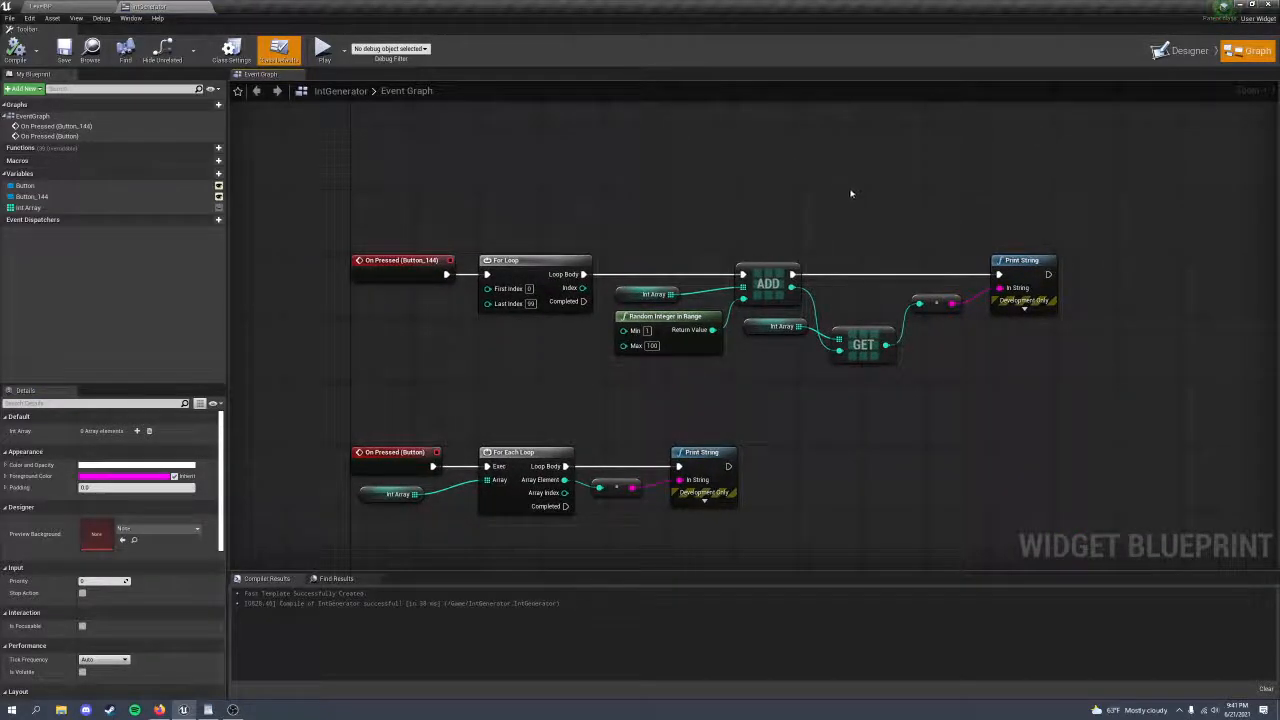
{"action": "mouse_move", "coordinate": [371, 440]}
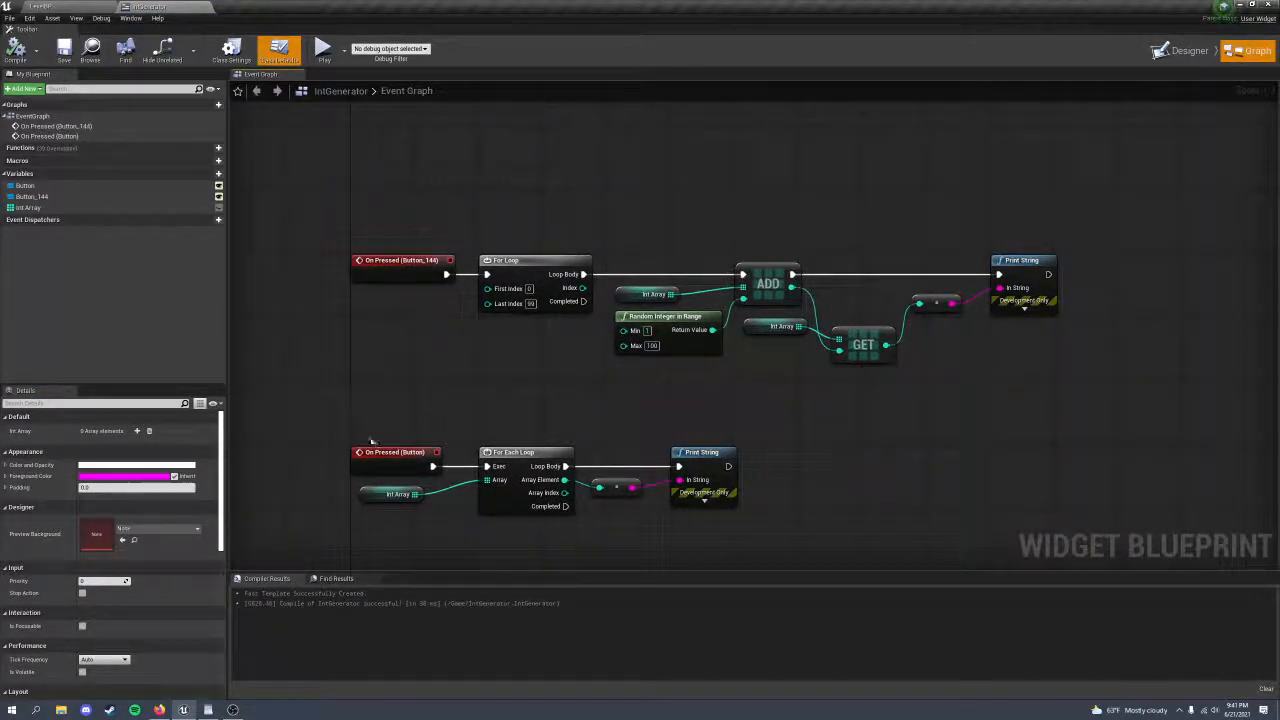
{"action": "left_click", "coordinate": [28, 207]}
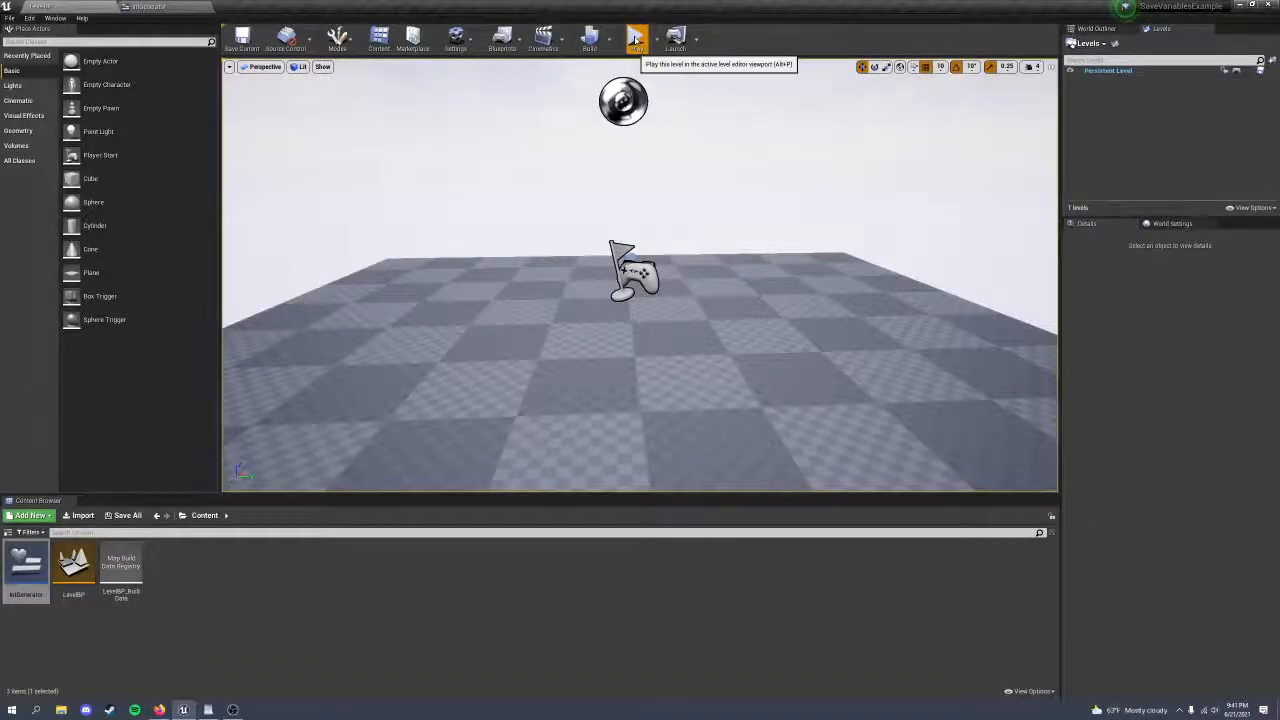
{"action": "left_click", "coordinate": [637, 40]}
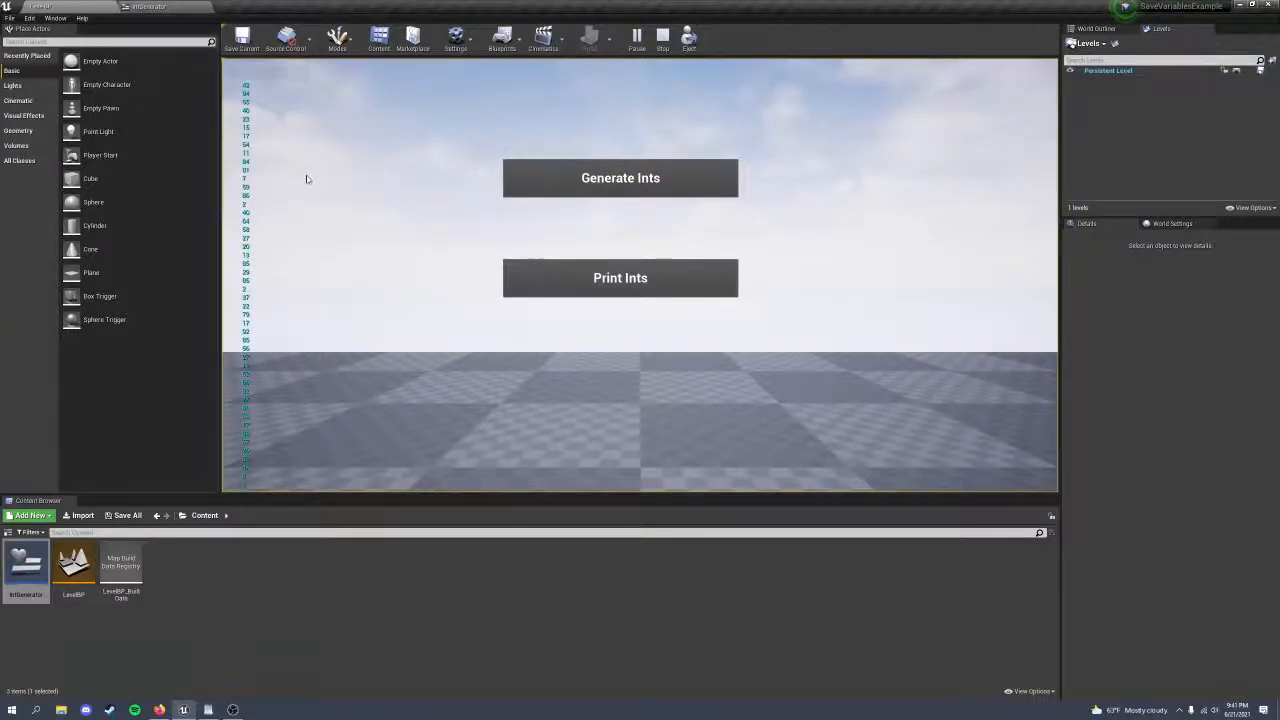
{"action": "left_click", "coordinate": [662, 37]}
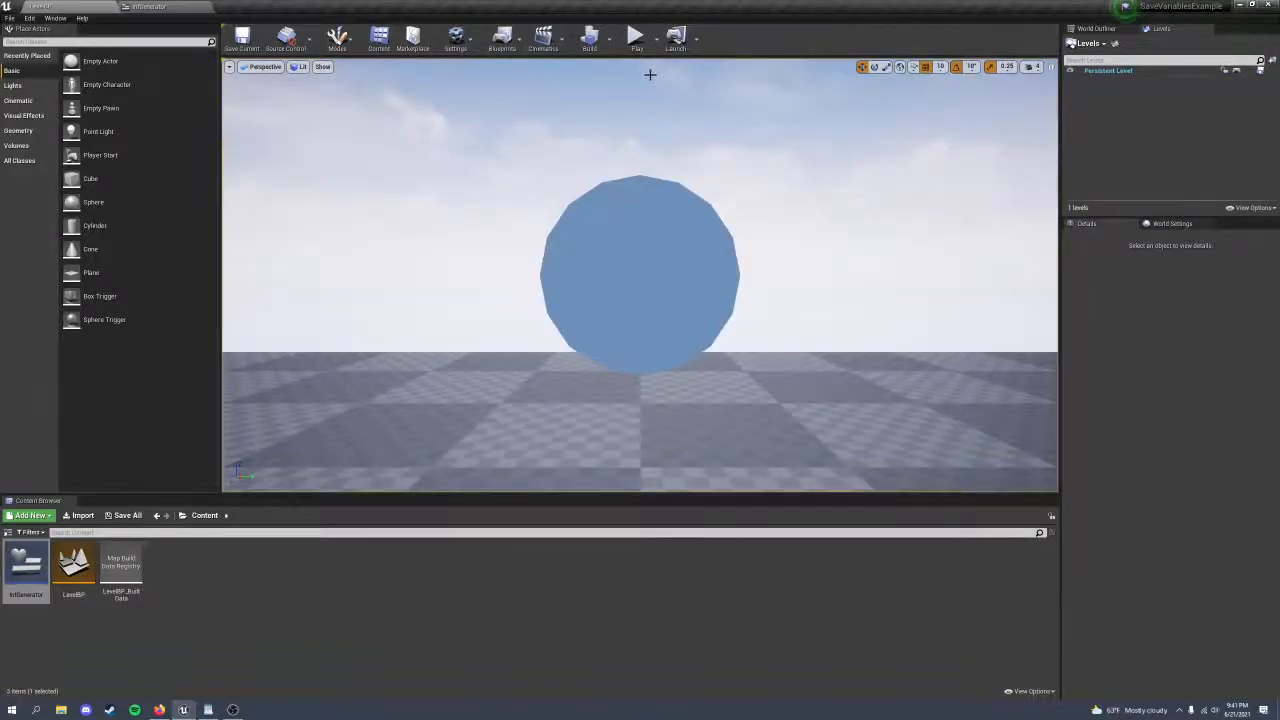
{"action": "left_click", "coordinate": [635, 37]}
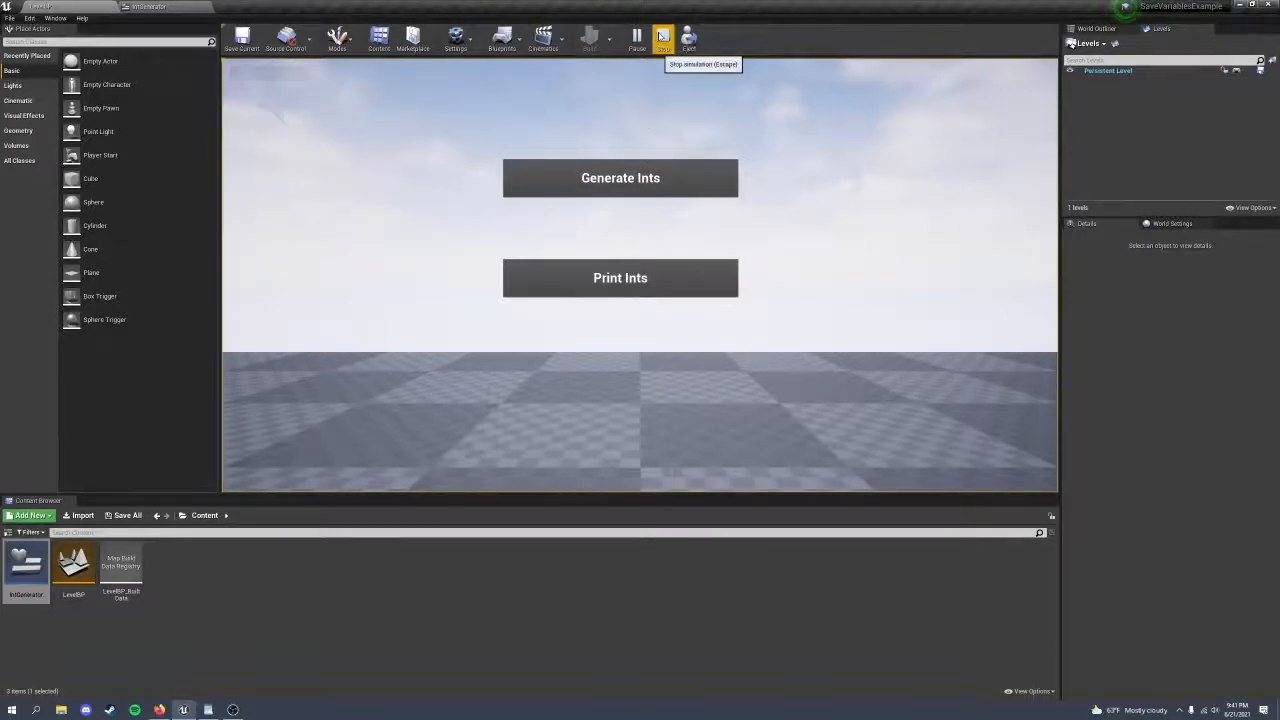
{"action": "left_click", "coordinate": [663, 38]}
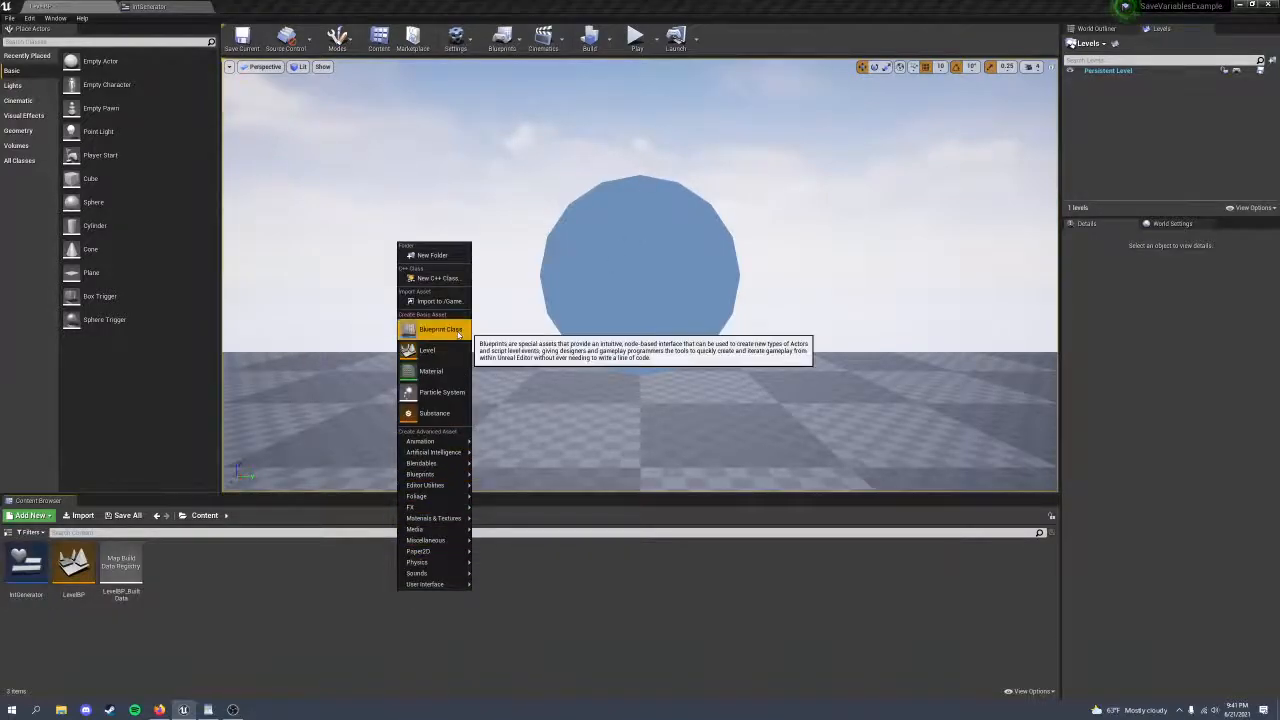
Step: Create a SaveGame-based Blueprint named NewSaveGame in Content and open it
{"action": "left_click", "coordinate": [441, 329]}
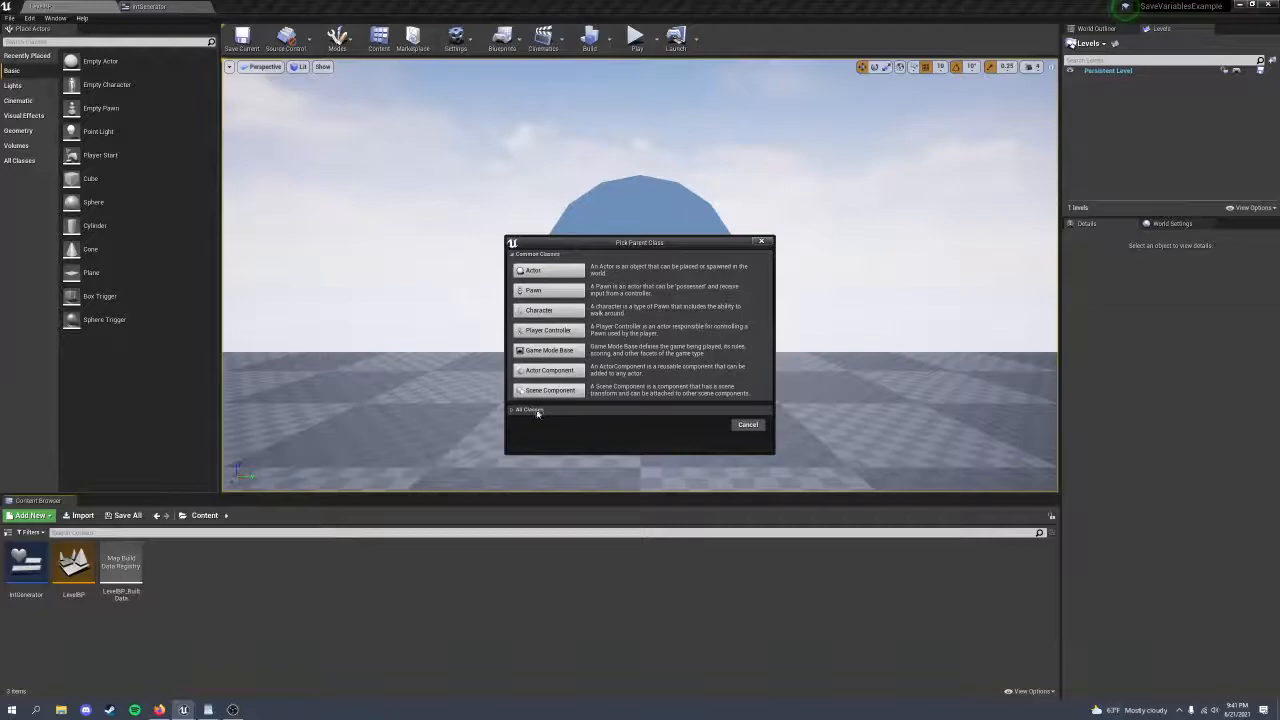
{"action": "left_click", "coordinate": [528, 409]}
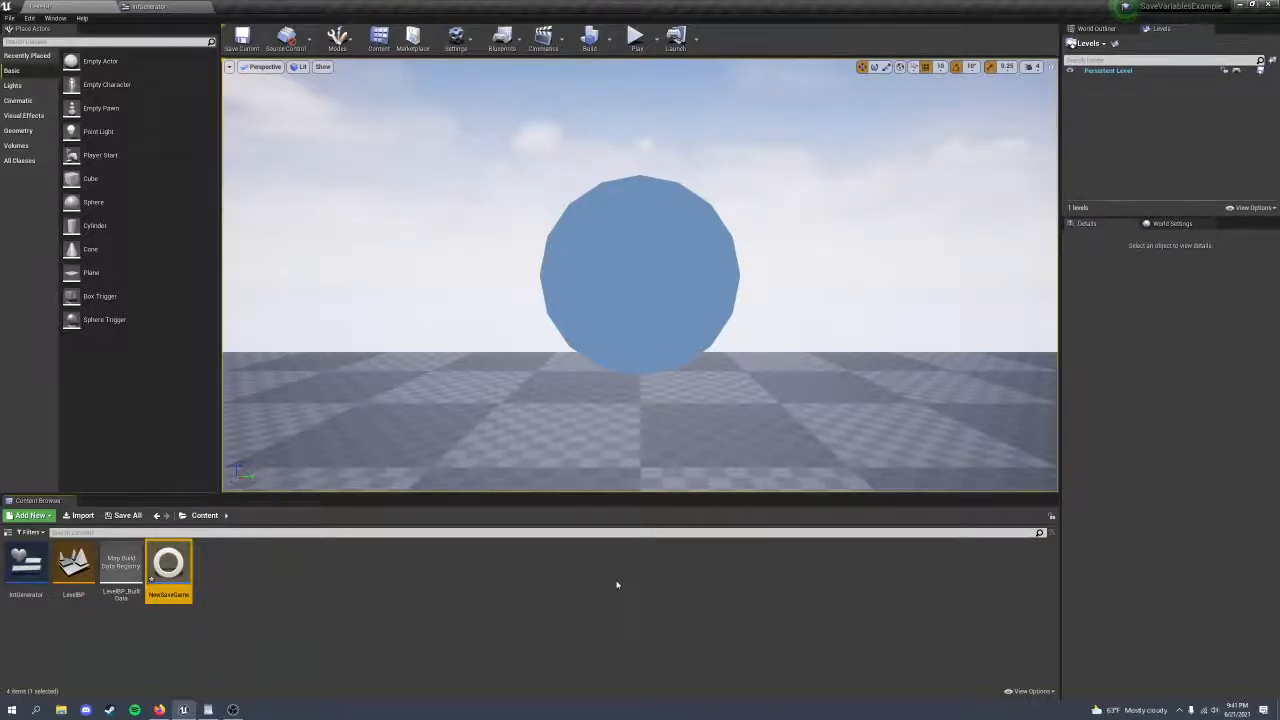
{"action": "double_click", "coordinate": [168, 565]}
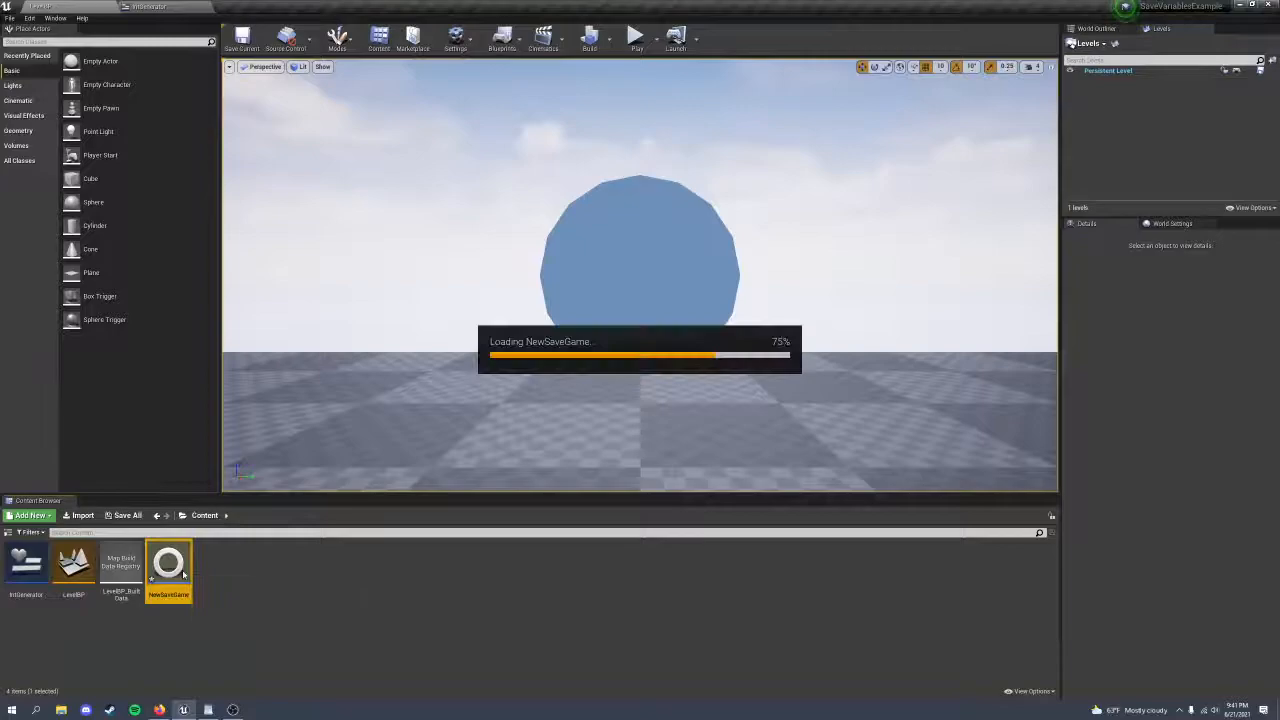
Step: Add an integer array variable named 'saved array' to NewSaveGame
{"action": "double_click", "coordinate": [168, 565]}
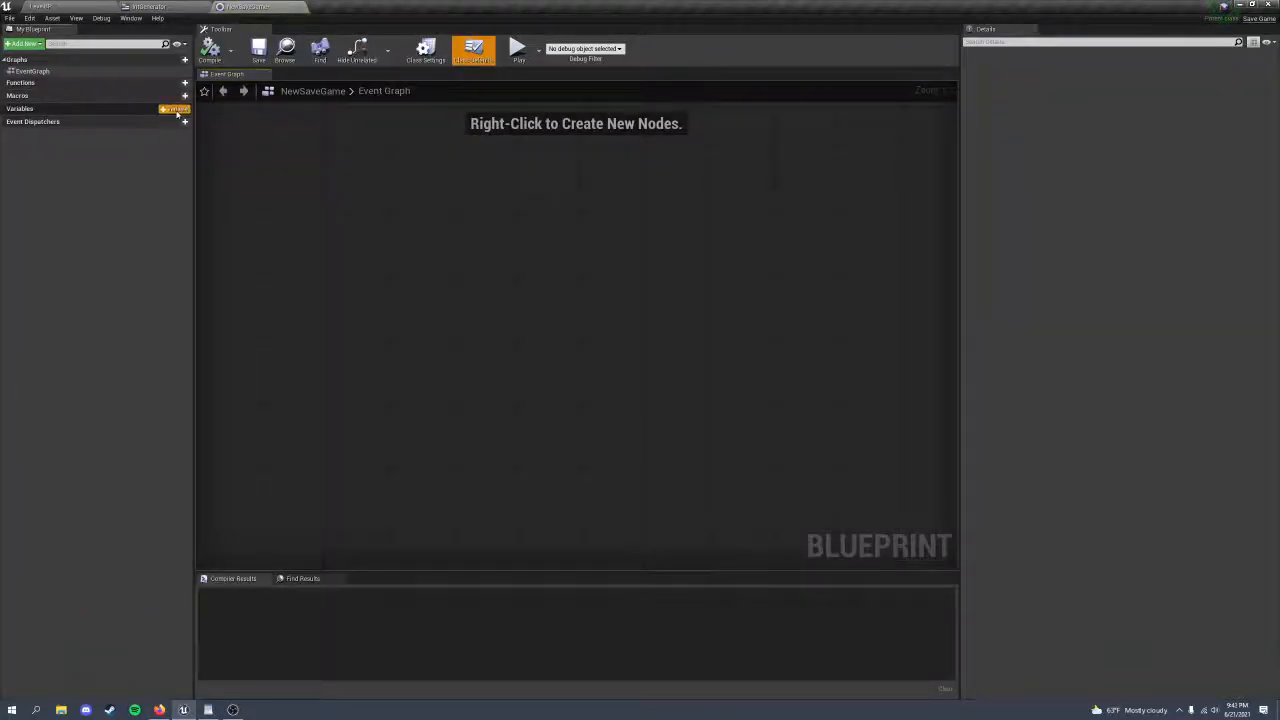
{"action": "left_click", "coordinate": [184, 108]}
{"action": "type", "text": "saved array"}
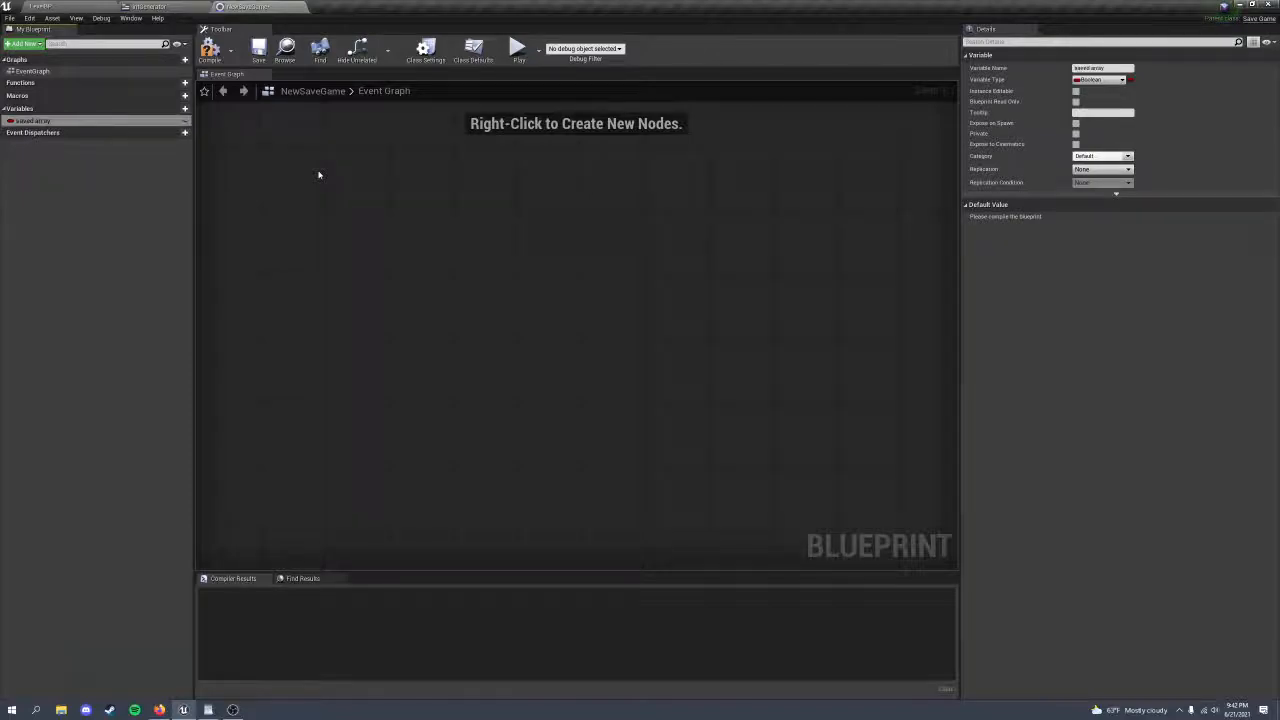
{"action": "left_click", "coordinate": [1100, 79]}
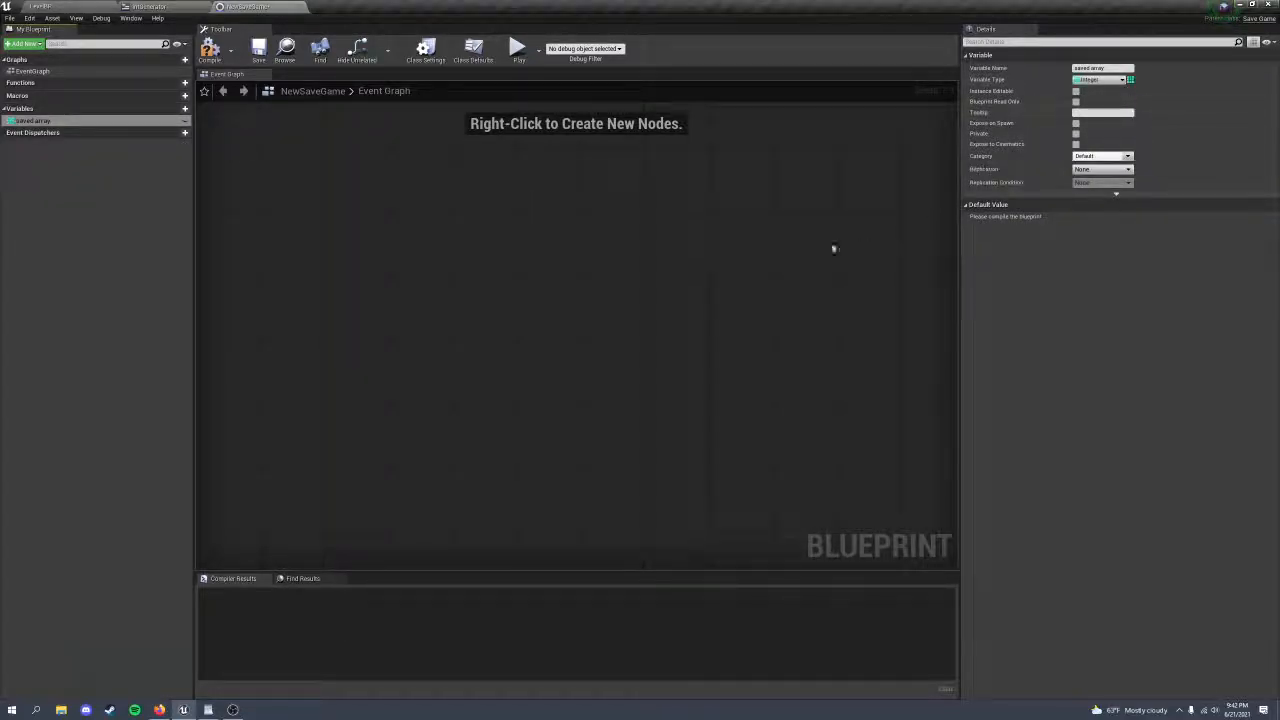
{"action": "mouse_move", "coordinate": [615, 240]}
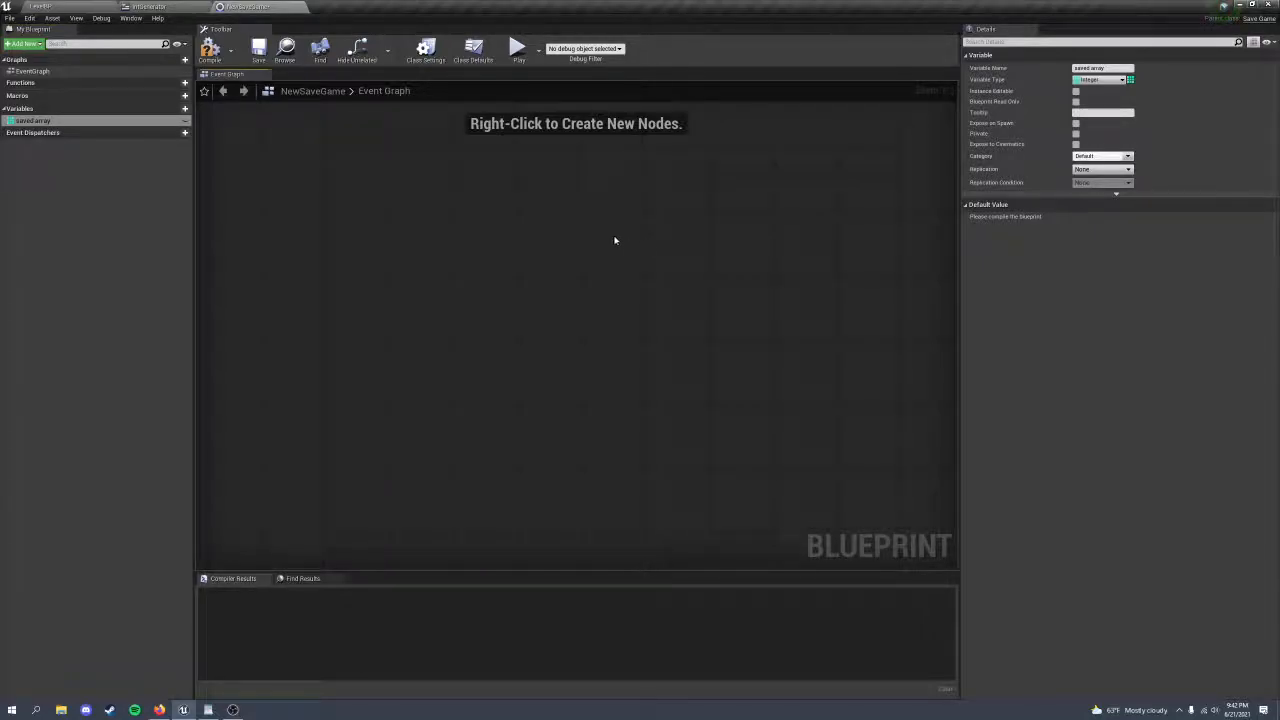
{"action": "mouse_move", "coordinate": [622, 238]}
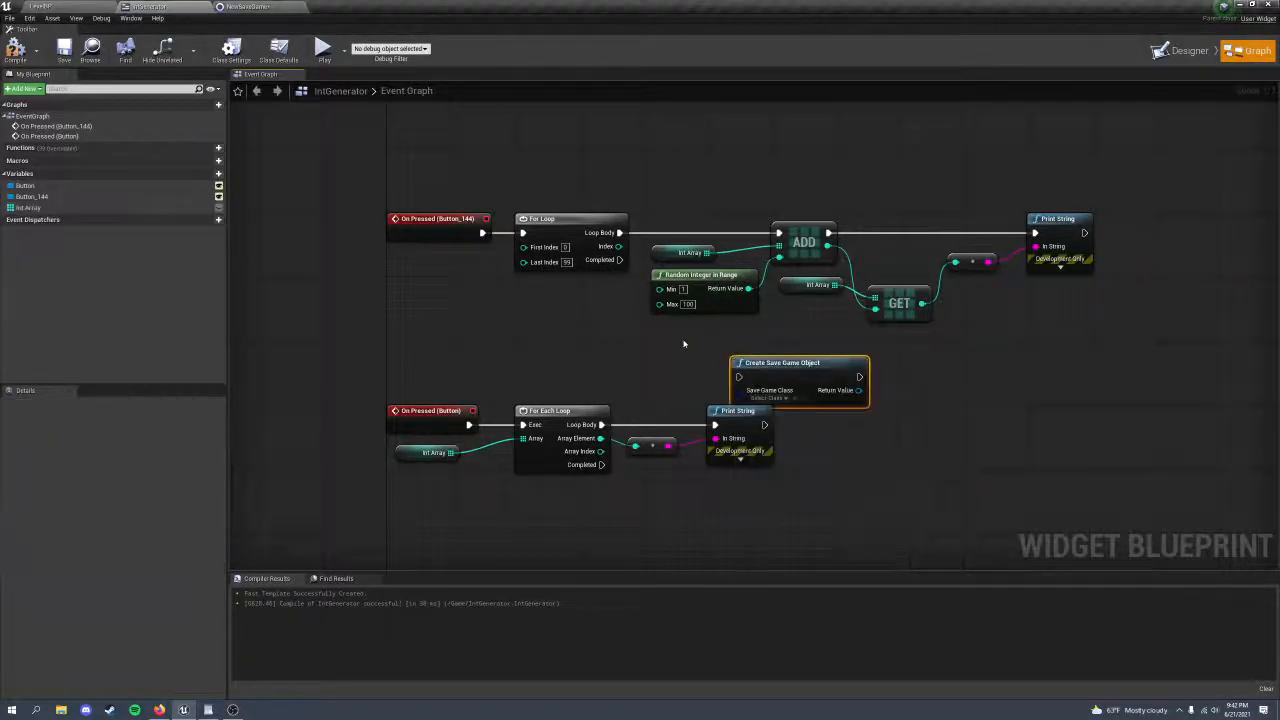
Step: Create a NewSaveGame object, set its Saved Array, save to slot 'int', and compile IntGenerator
{"action": "left_click", "coordinate": [769, 397]}
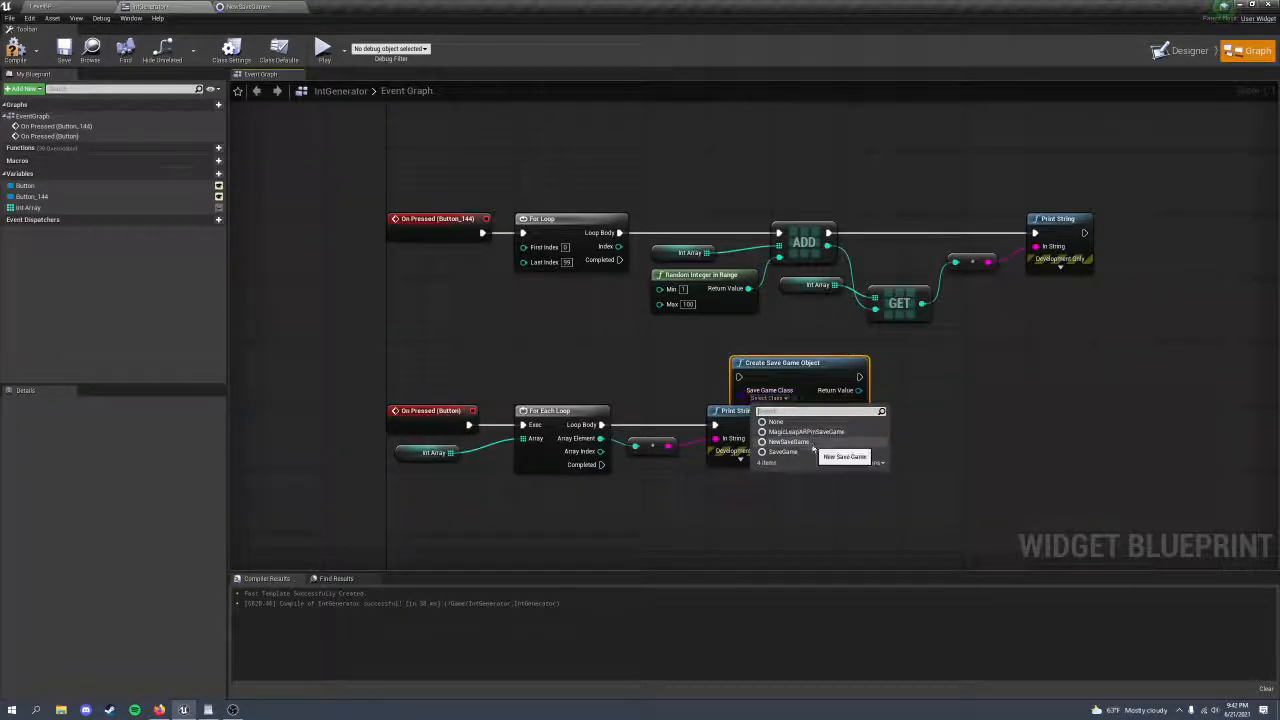
{"action": "left_click", "coordinate": [790, 442]}
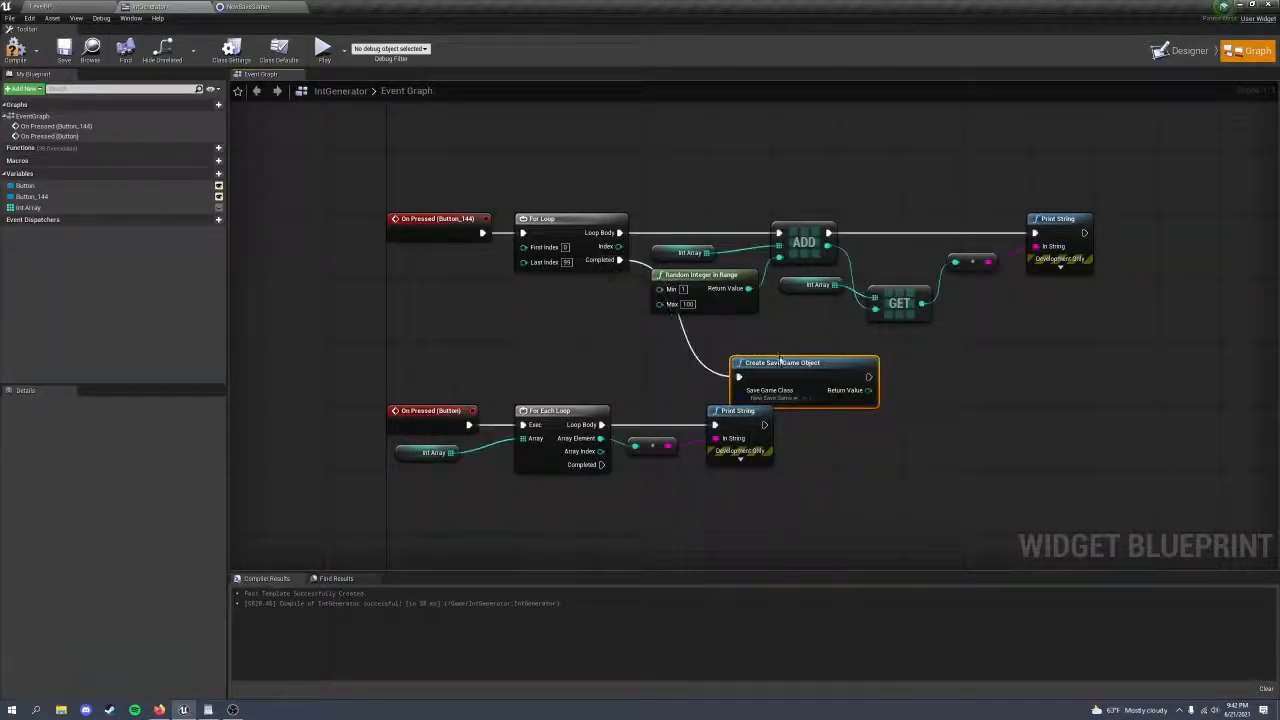
{"action": "mouse_move", "coordinate": [766, 358]}
{"action": "type", "text": "set"}
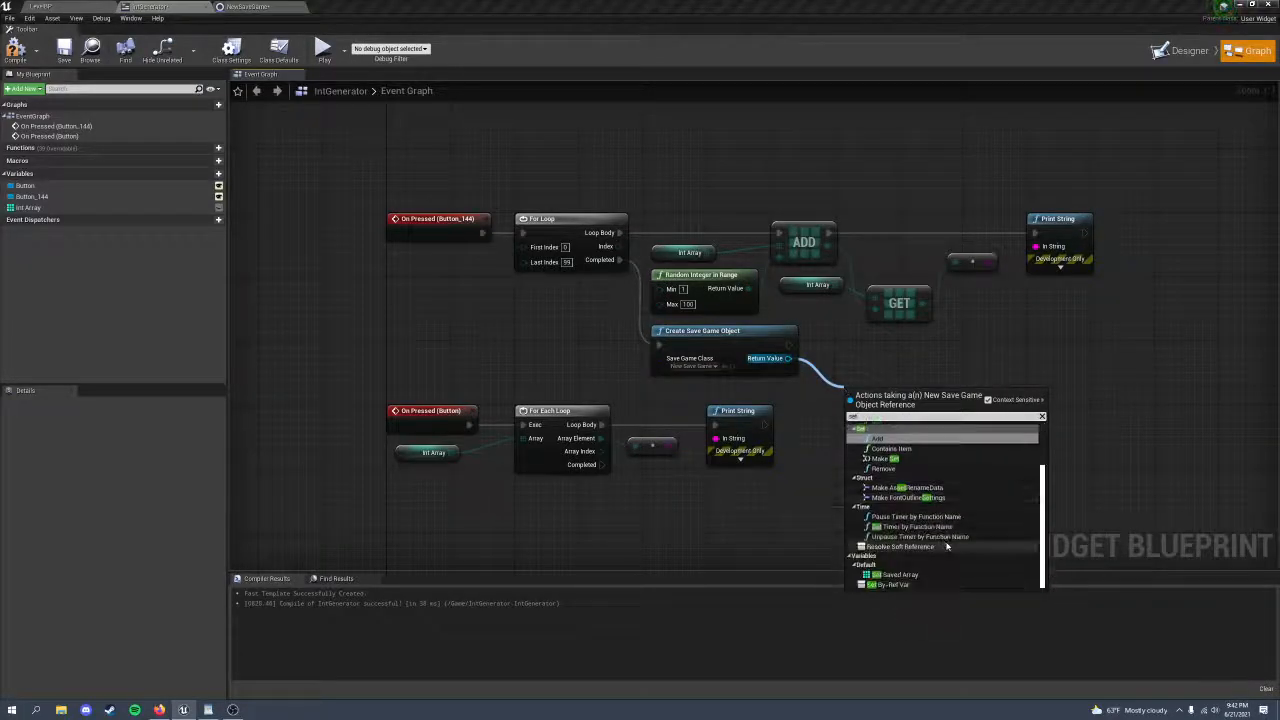
{"action": "left_click", "coordinate": [899, 574]}
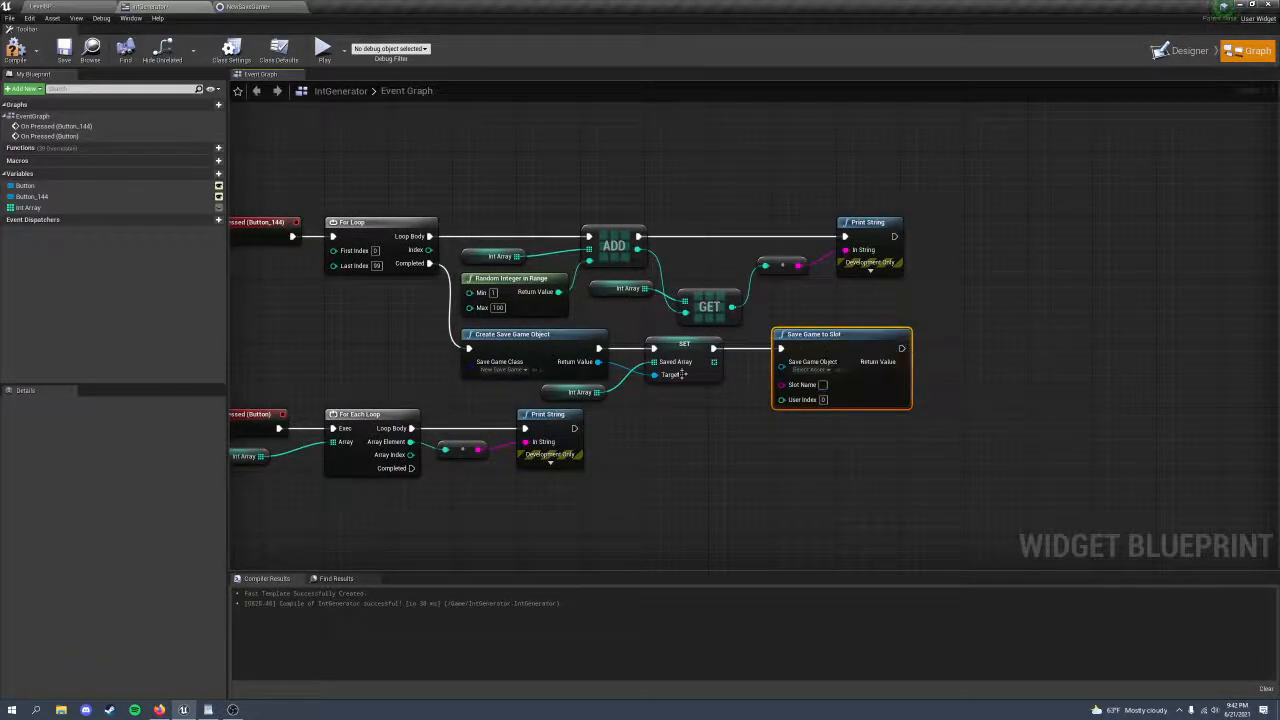
{"action": "mouse_move", "coordinate": [801, 375]}
{"action": "type", "text": "Int"}
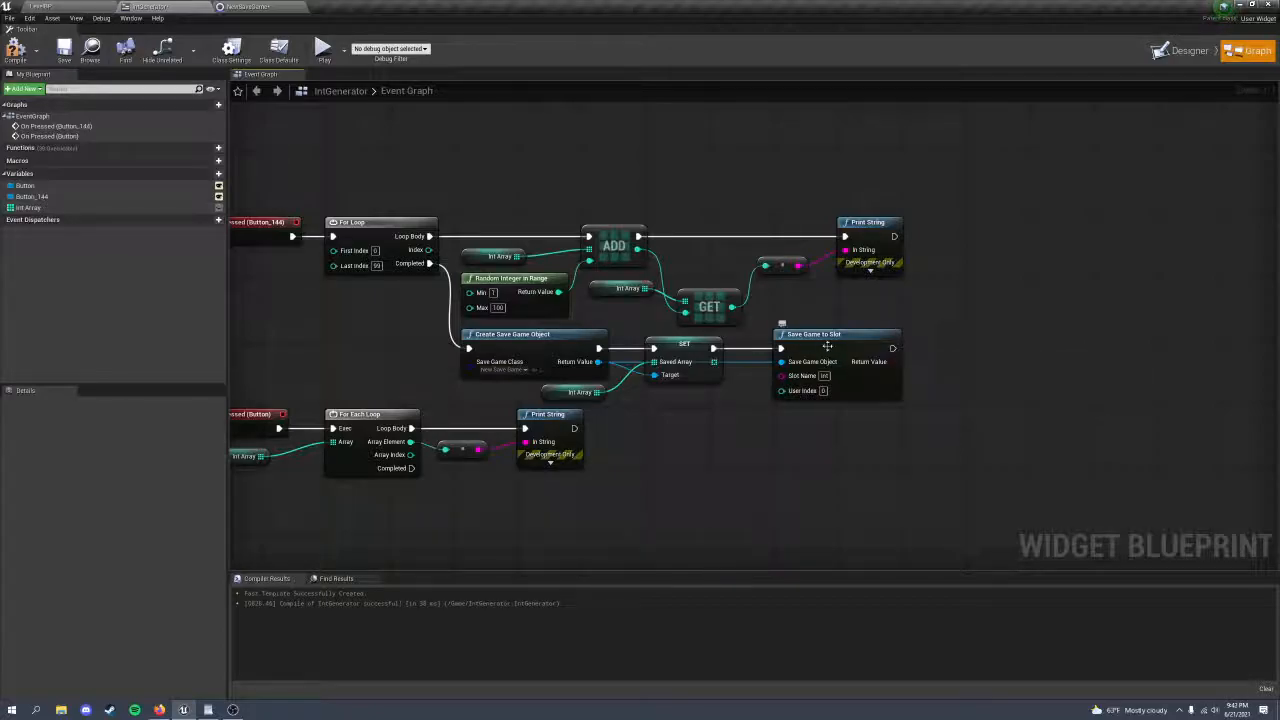
{"action": "mouse_move", "coordinate": [824, 375]}
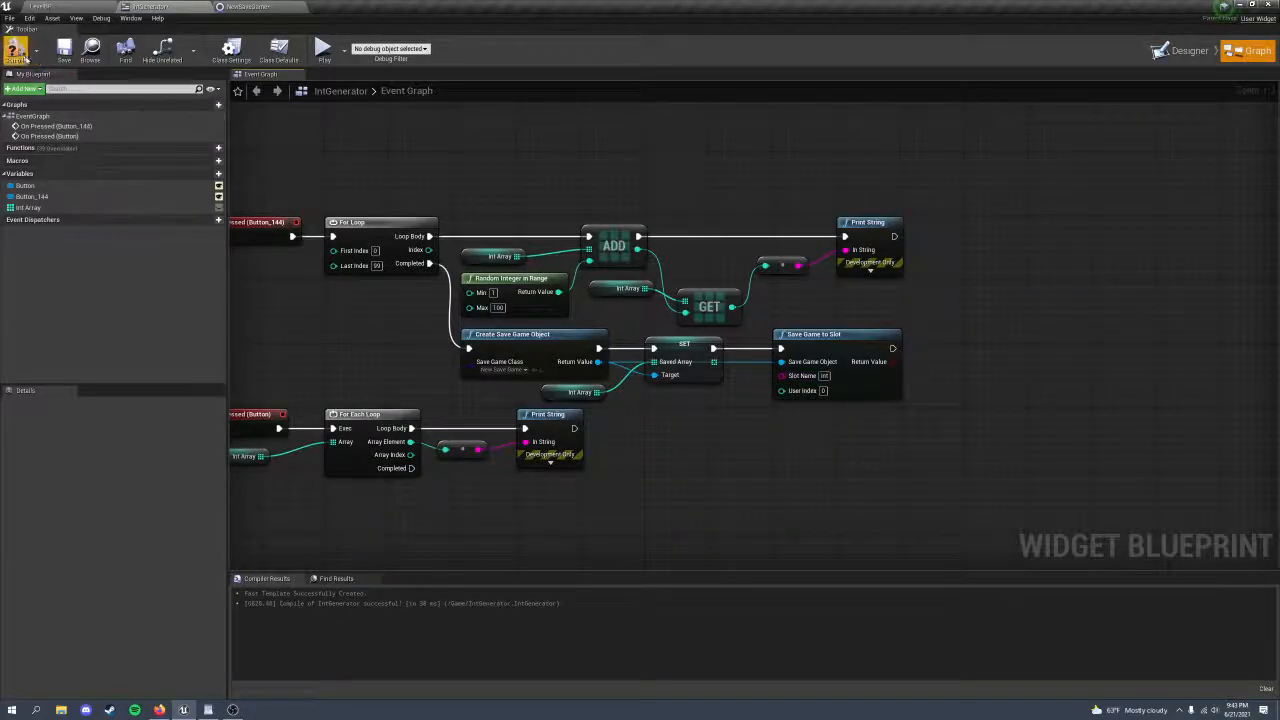
{"action": "left_click", "coordinate": [15, 50]}
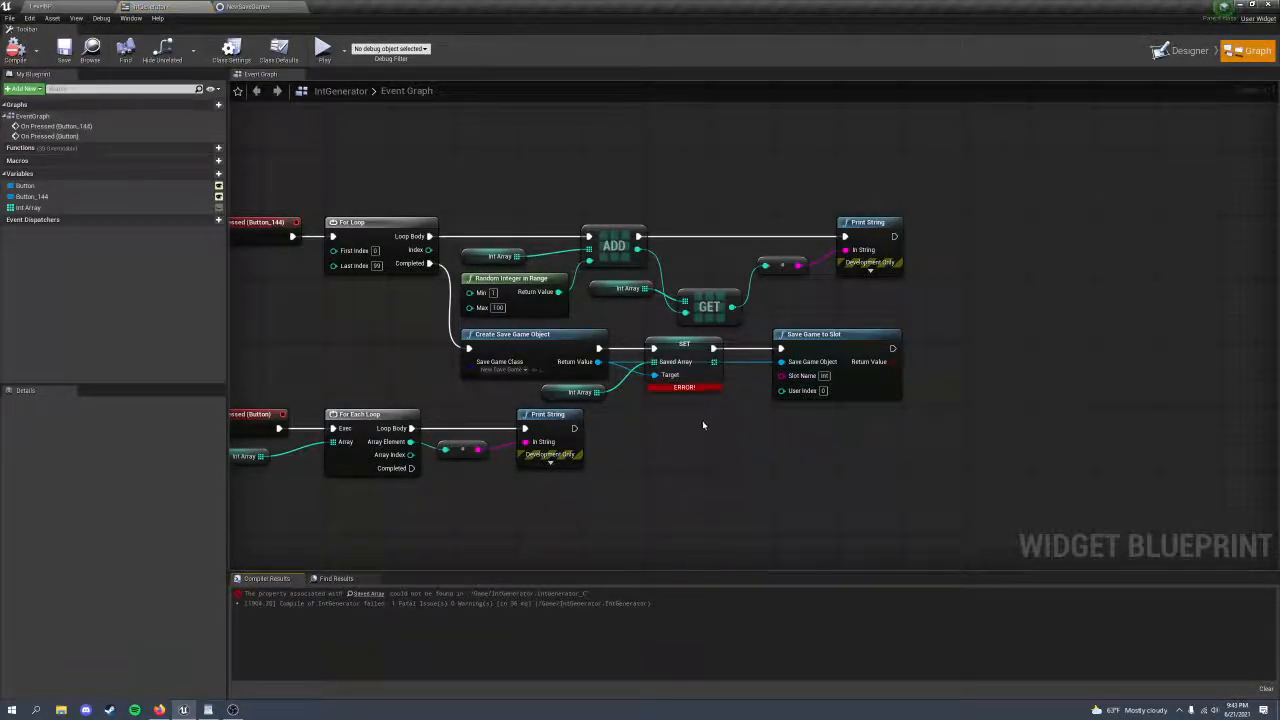
{"action": "left_click", "coordinate": [247, 7]}
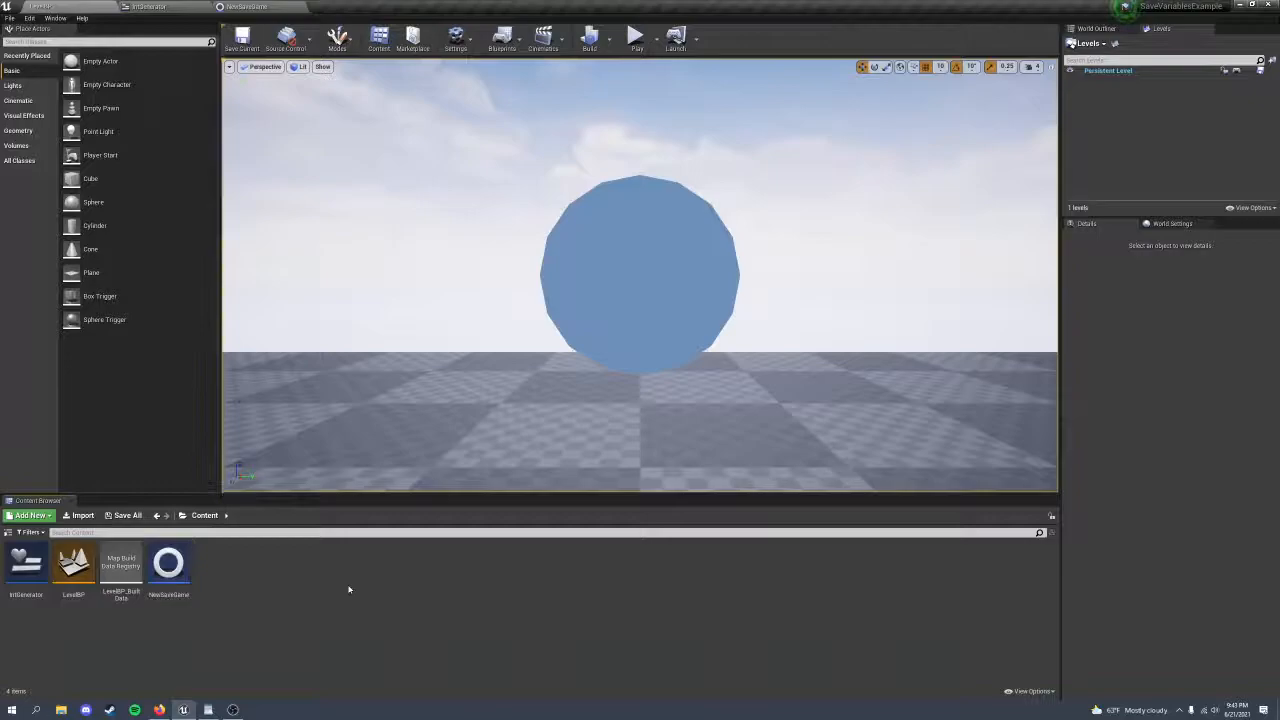
Step: Build IntGetter's construction script: load slot 'int', cast to NewSaveGame, set Getter Array
{"action": "left_click", "coordinate": [30, 515]}
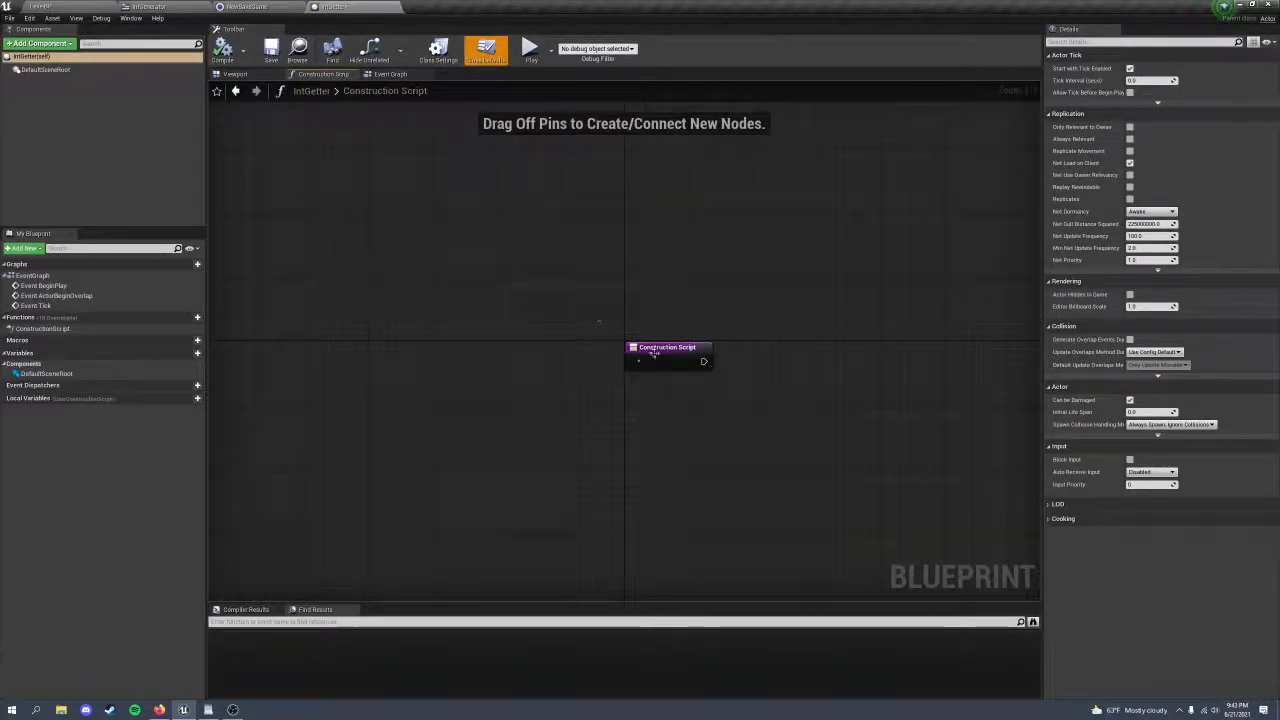
{"action": "left_click", "coordinate": [390, 74]}
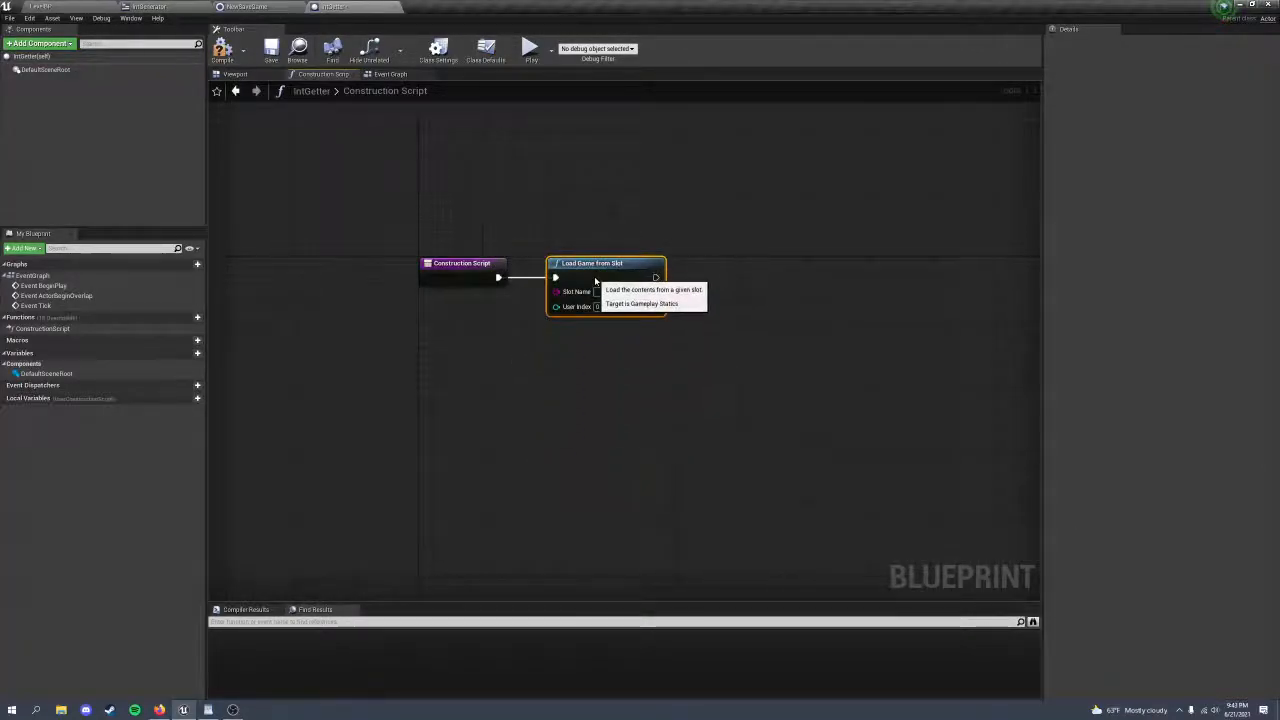
{"action": "mouse_move", "coordinate": [576, 291]}
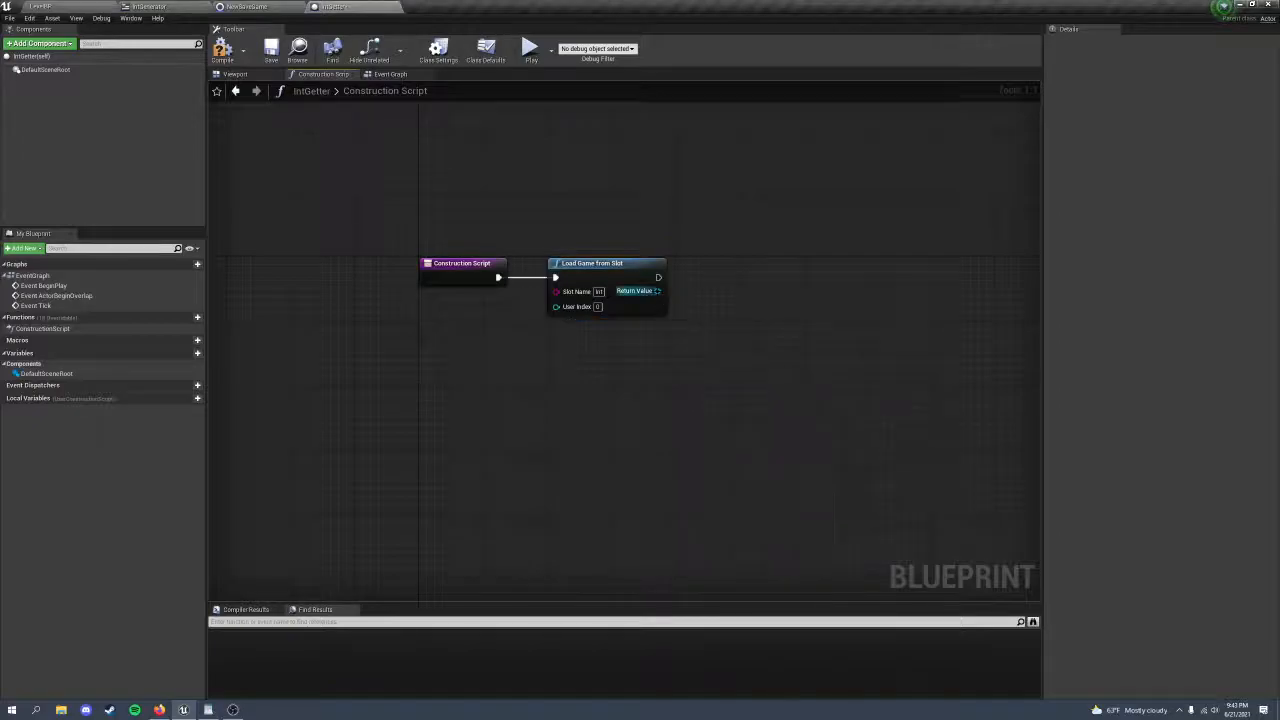
{"action": "right_click", "coordinate": [765, 335]}
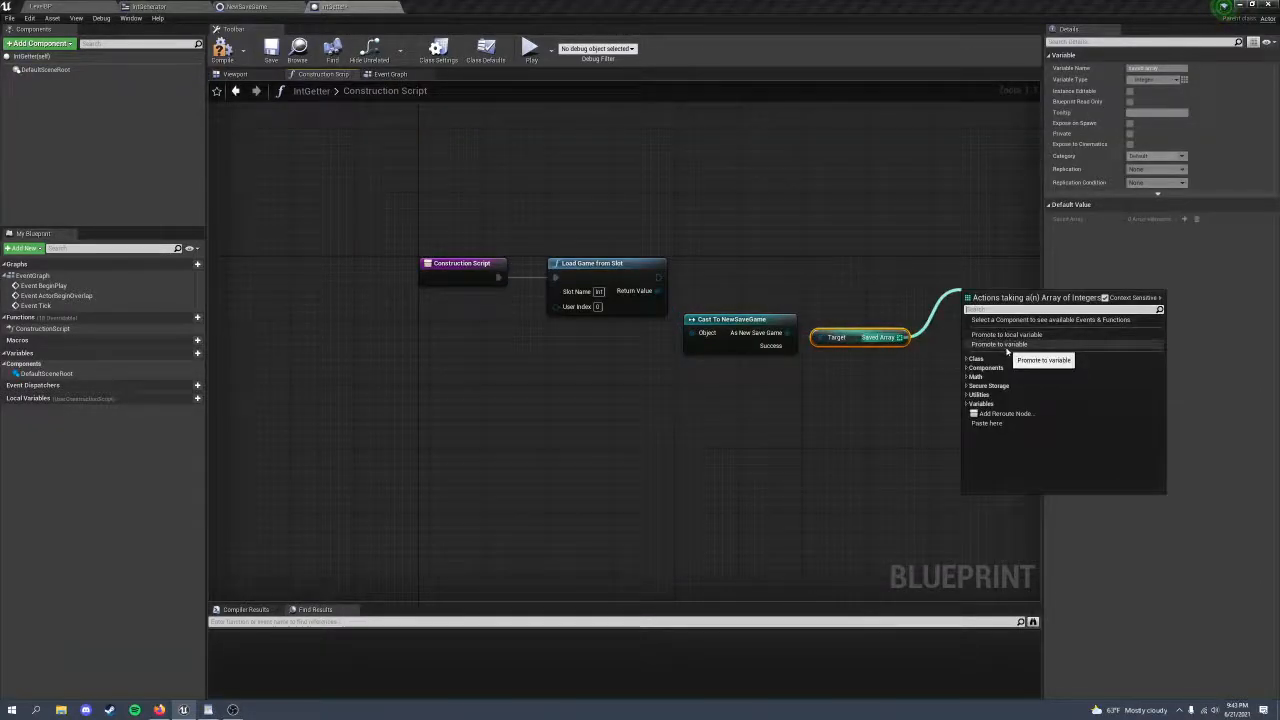
{"action": "left_click", "coordinate": [998, 344]}
{"action": "type", "text": "Getter Array"}
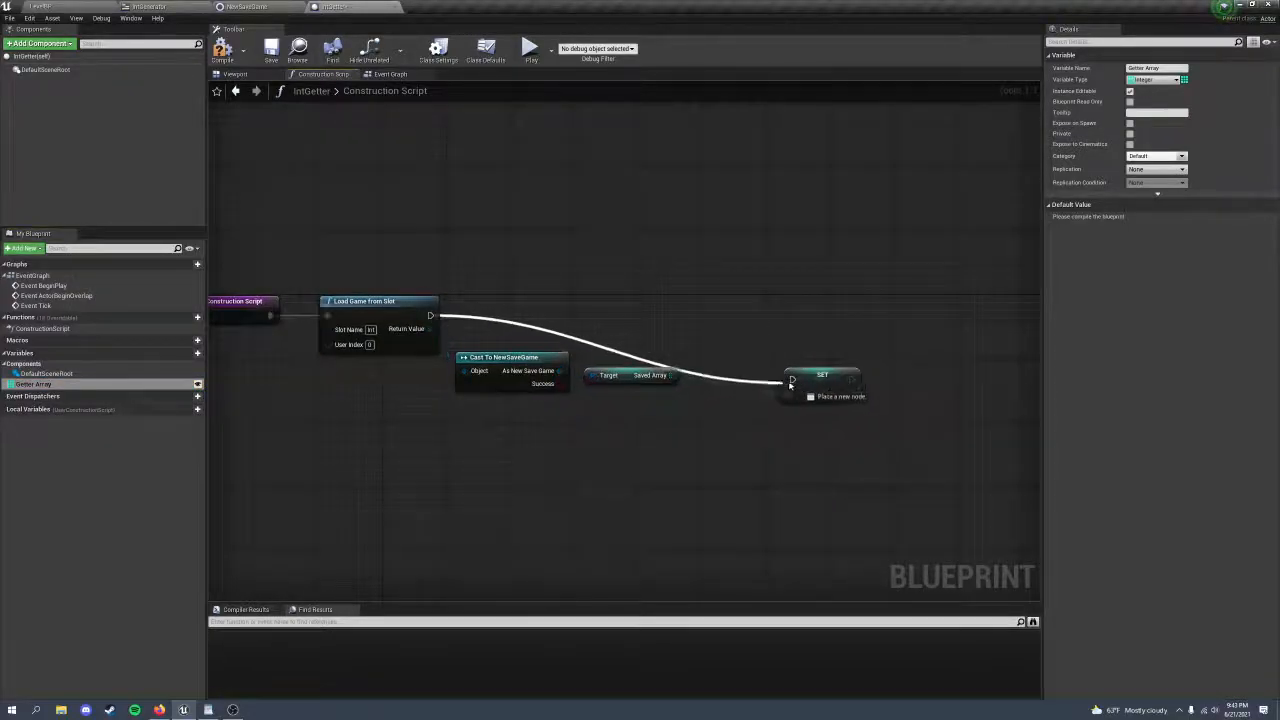
{"action": "left_click", "coordinate": [222, 47]}
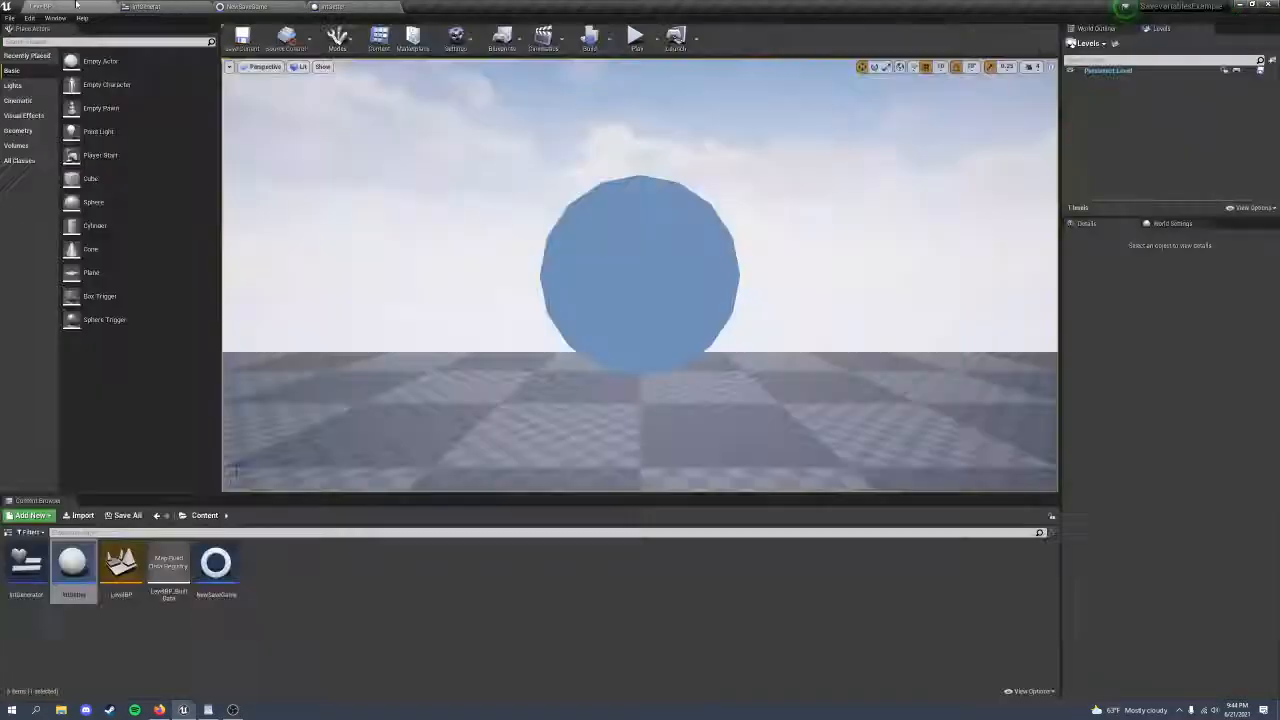
Step: Play the level, generate and print the random integers, then stop playing
{"action": "left_click", "coordinate": [636, 37]}
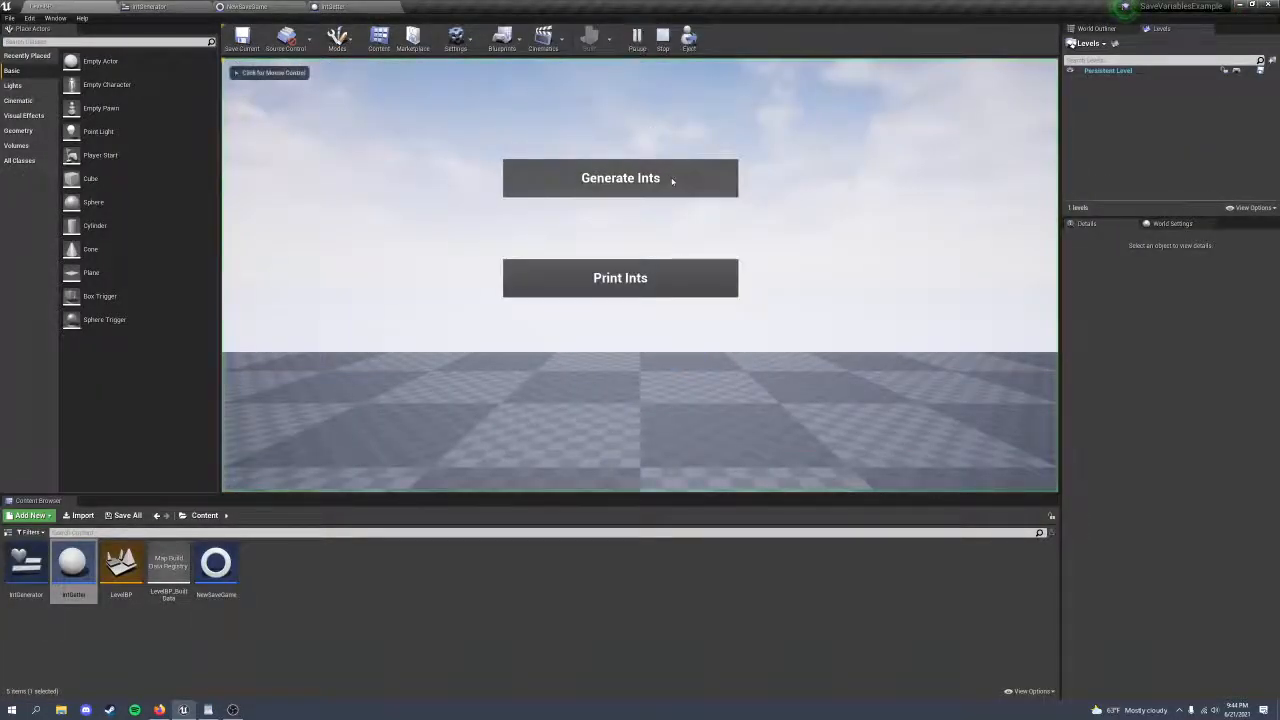
{"action": "left_click", "coordinate": [620, 177]}
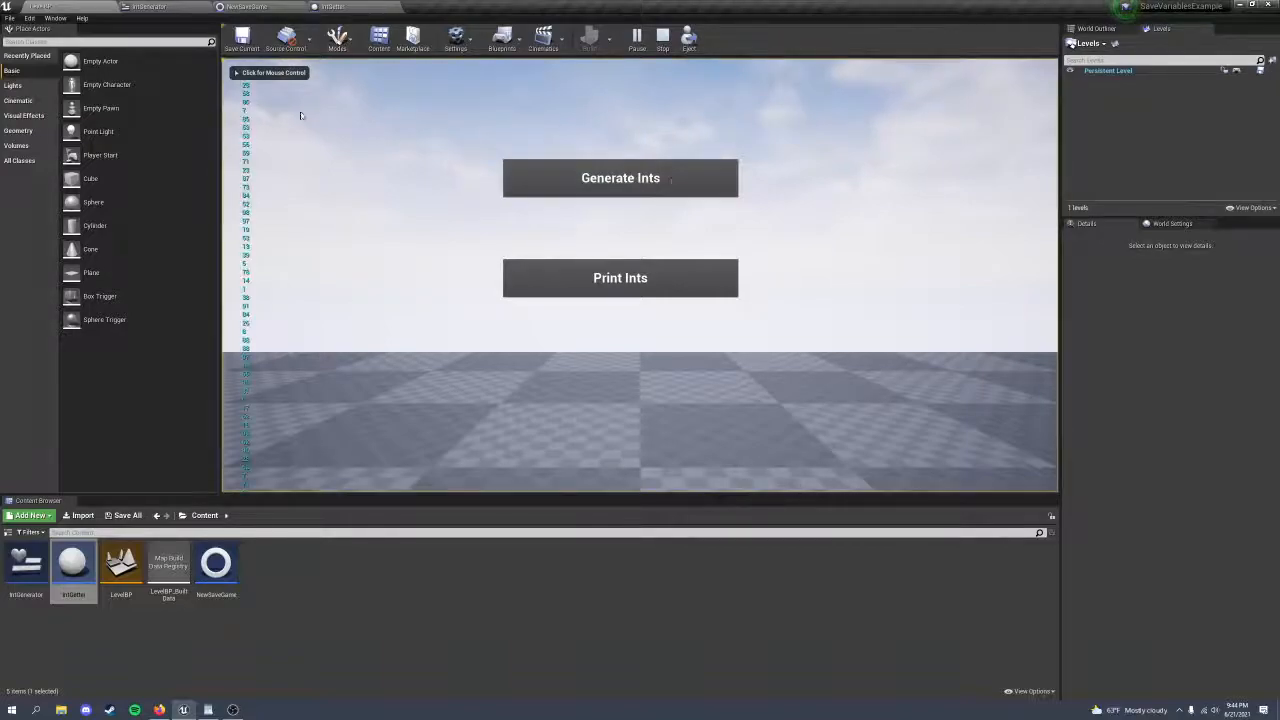
{"action": "left_click", "coordinate": [662, 37]}
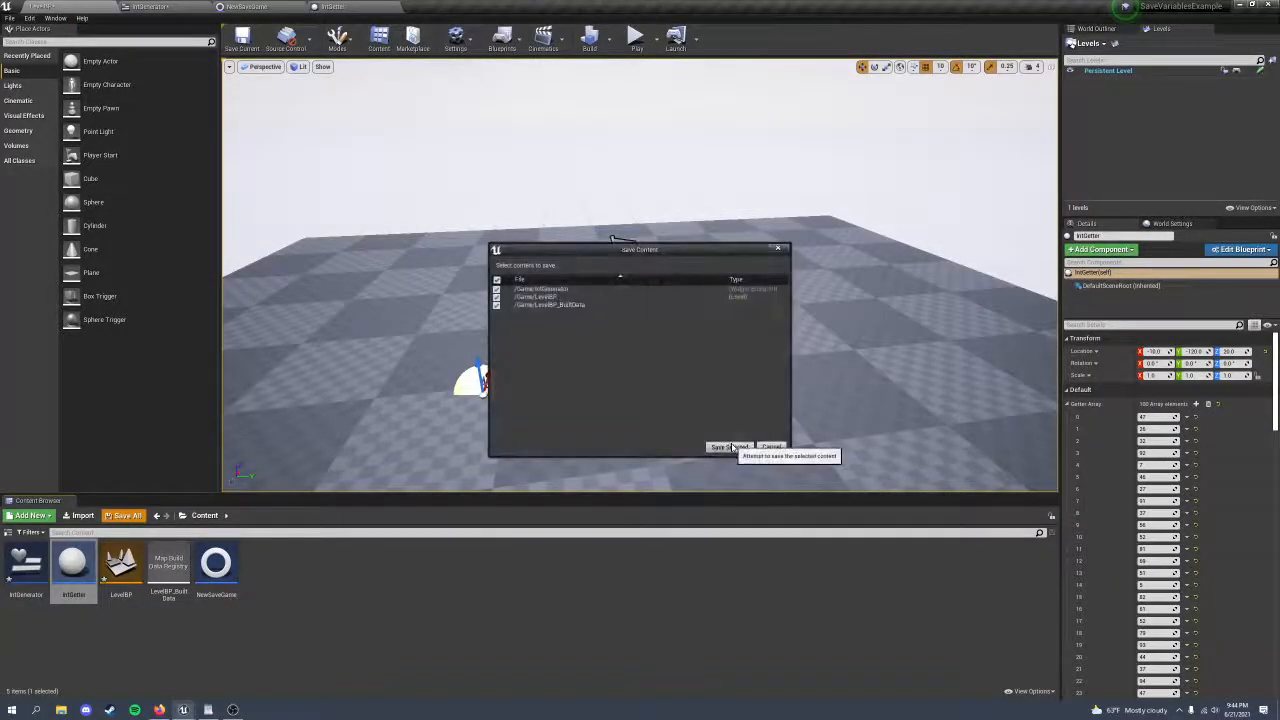
Step: Confirm Save Selected to save the level and IntGenerator assets
{"action": "left_click", "coordinate": [720, 446]}
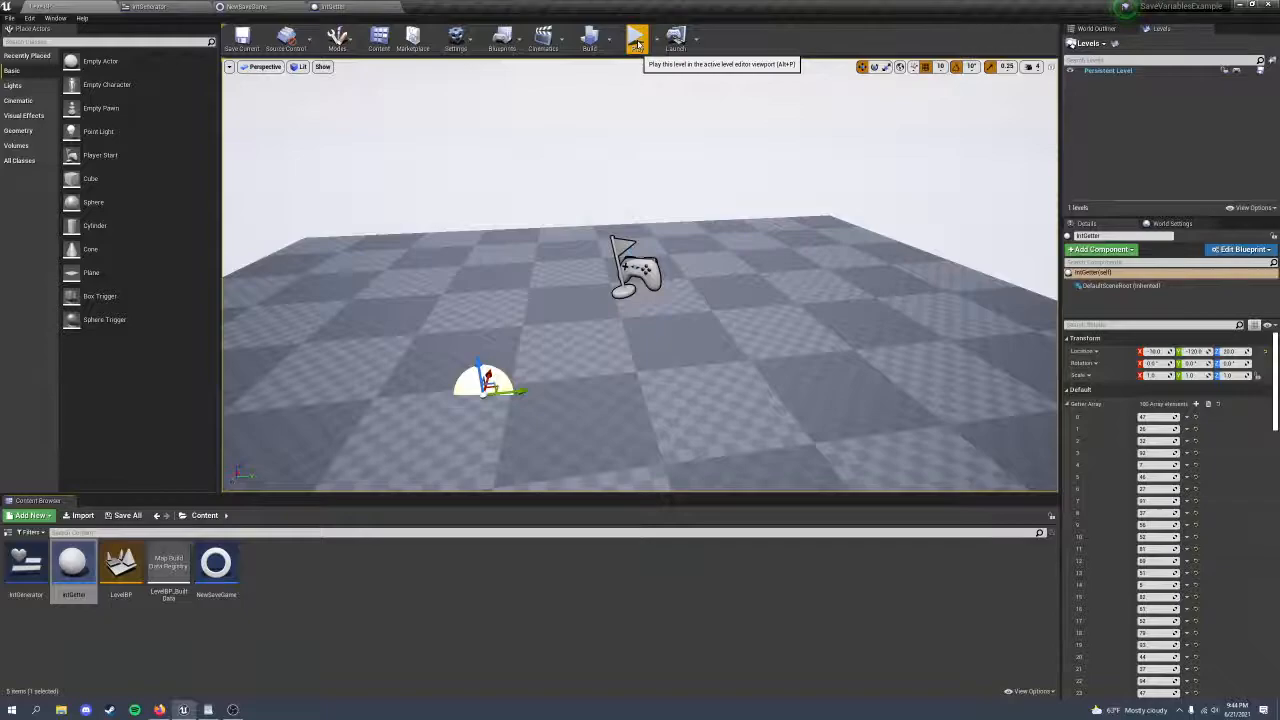